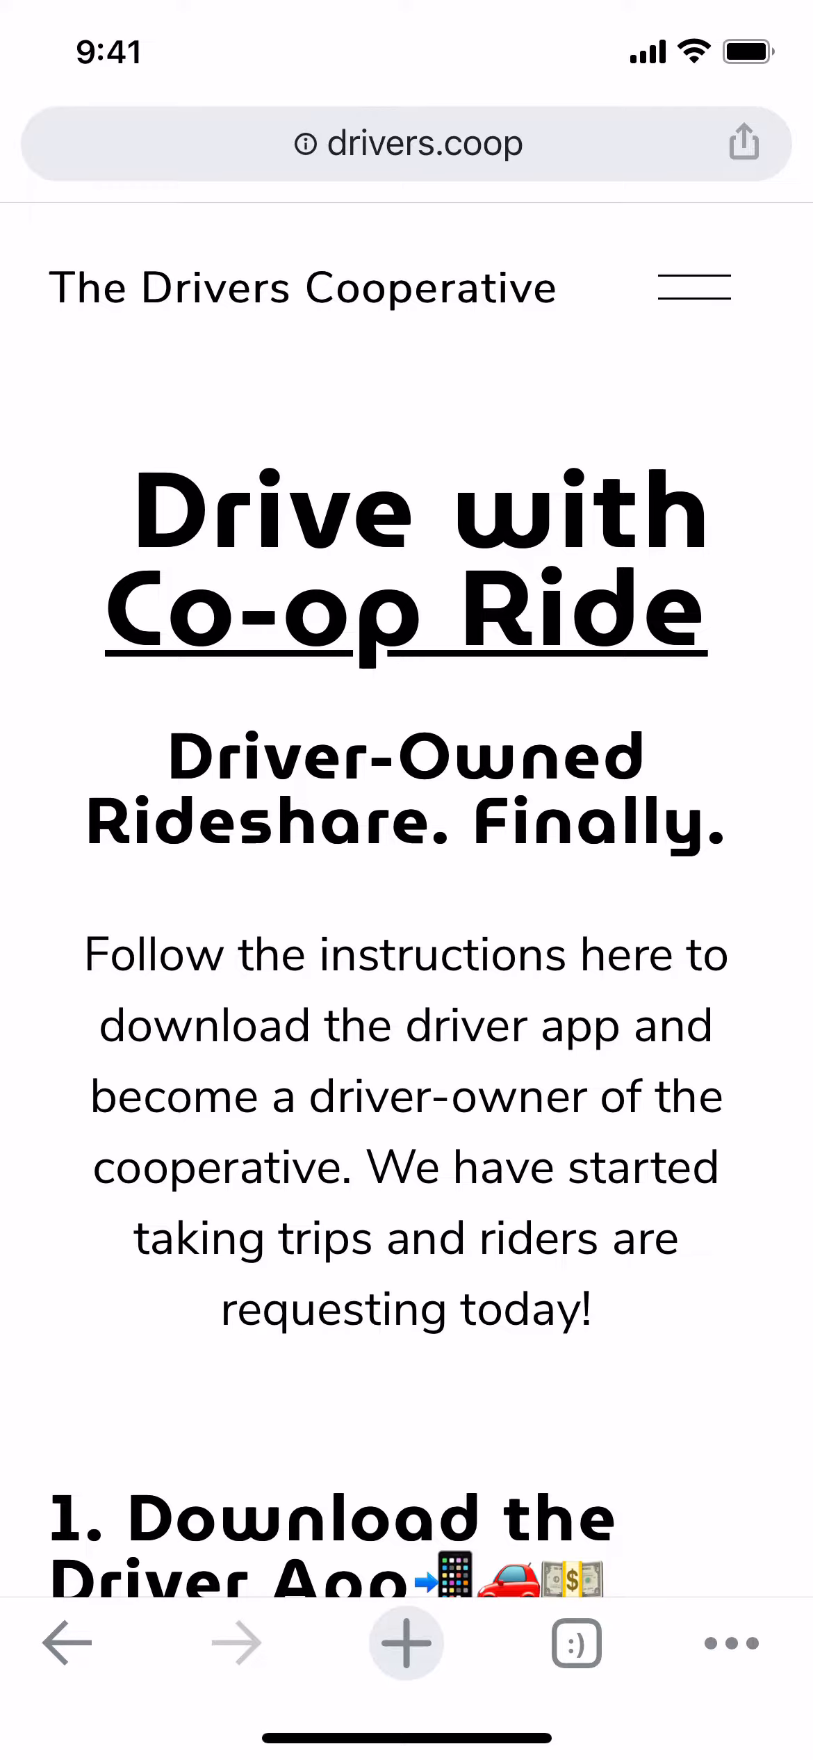
Download the iOS LS Driver app from the drivers.coop page and confirm Install
scroll(down, 3)
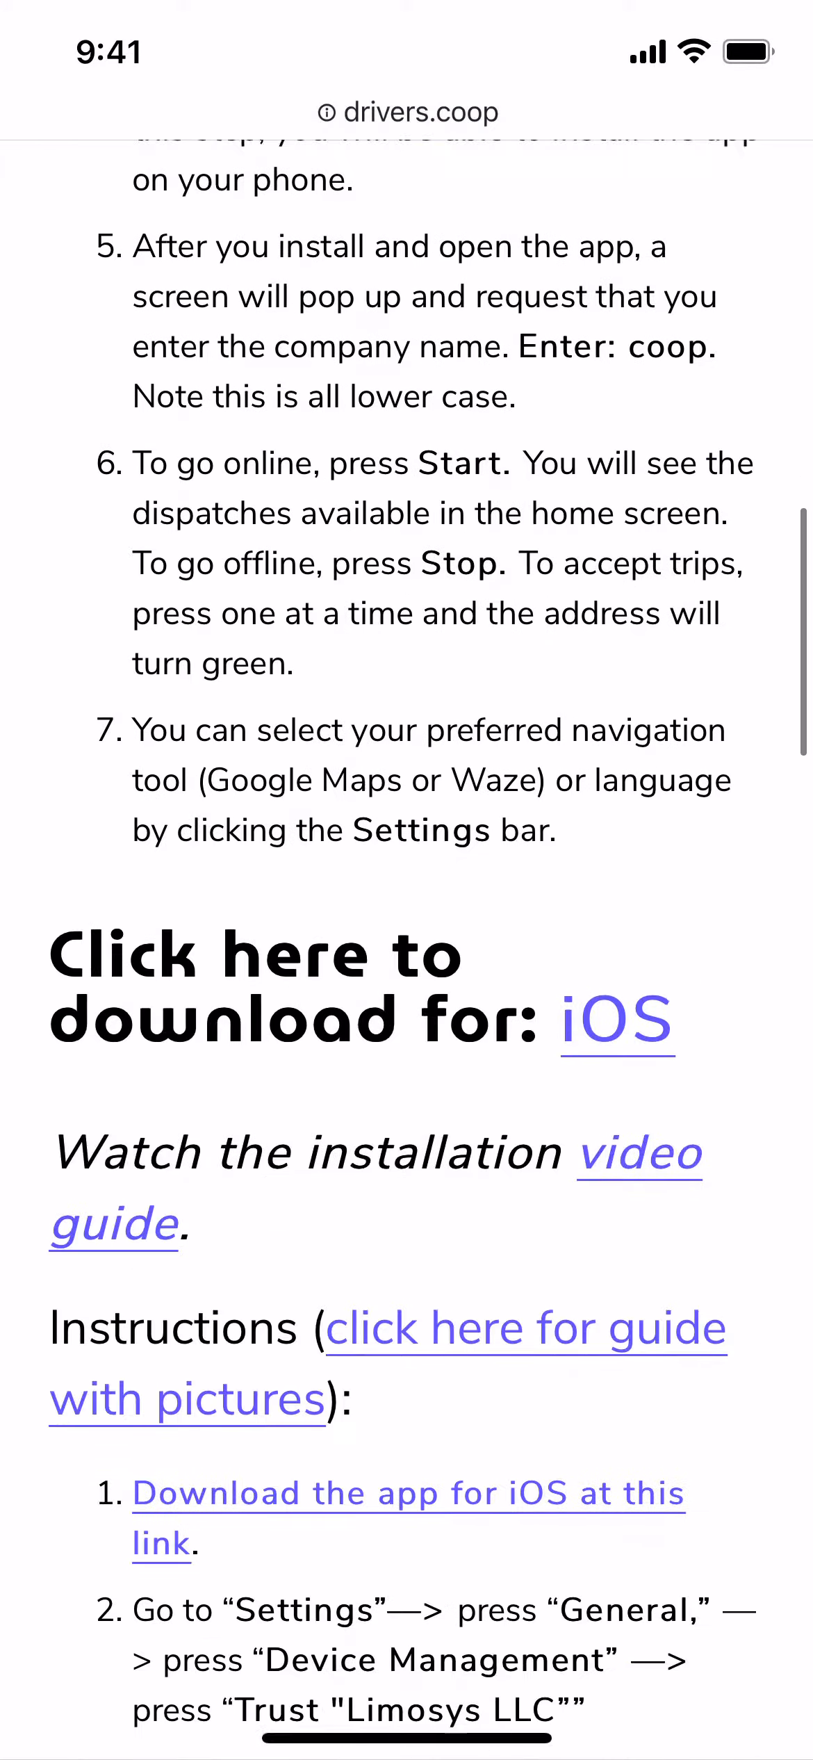
click(617, 1023)
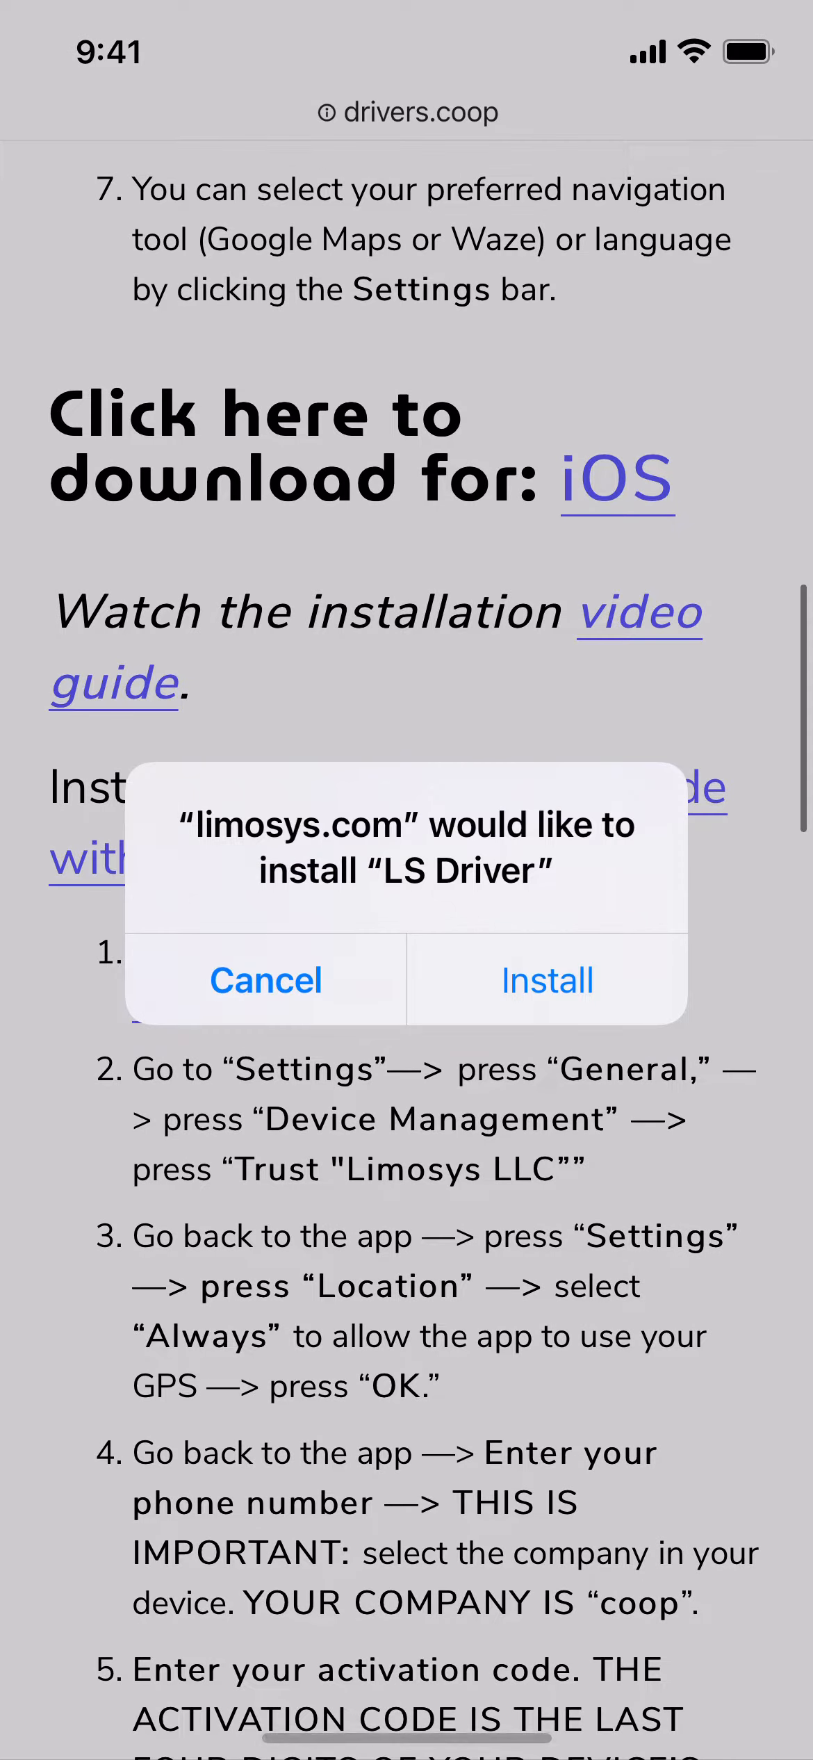
click(265, 980)
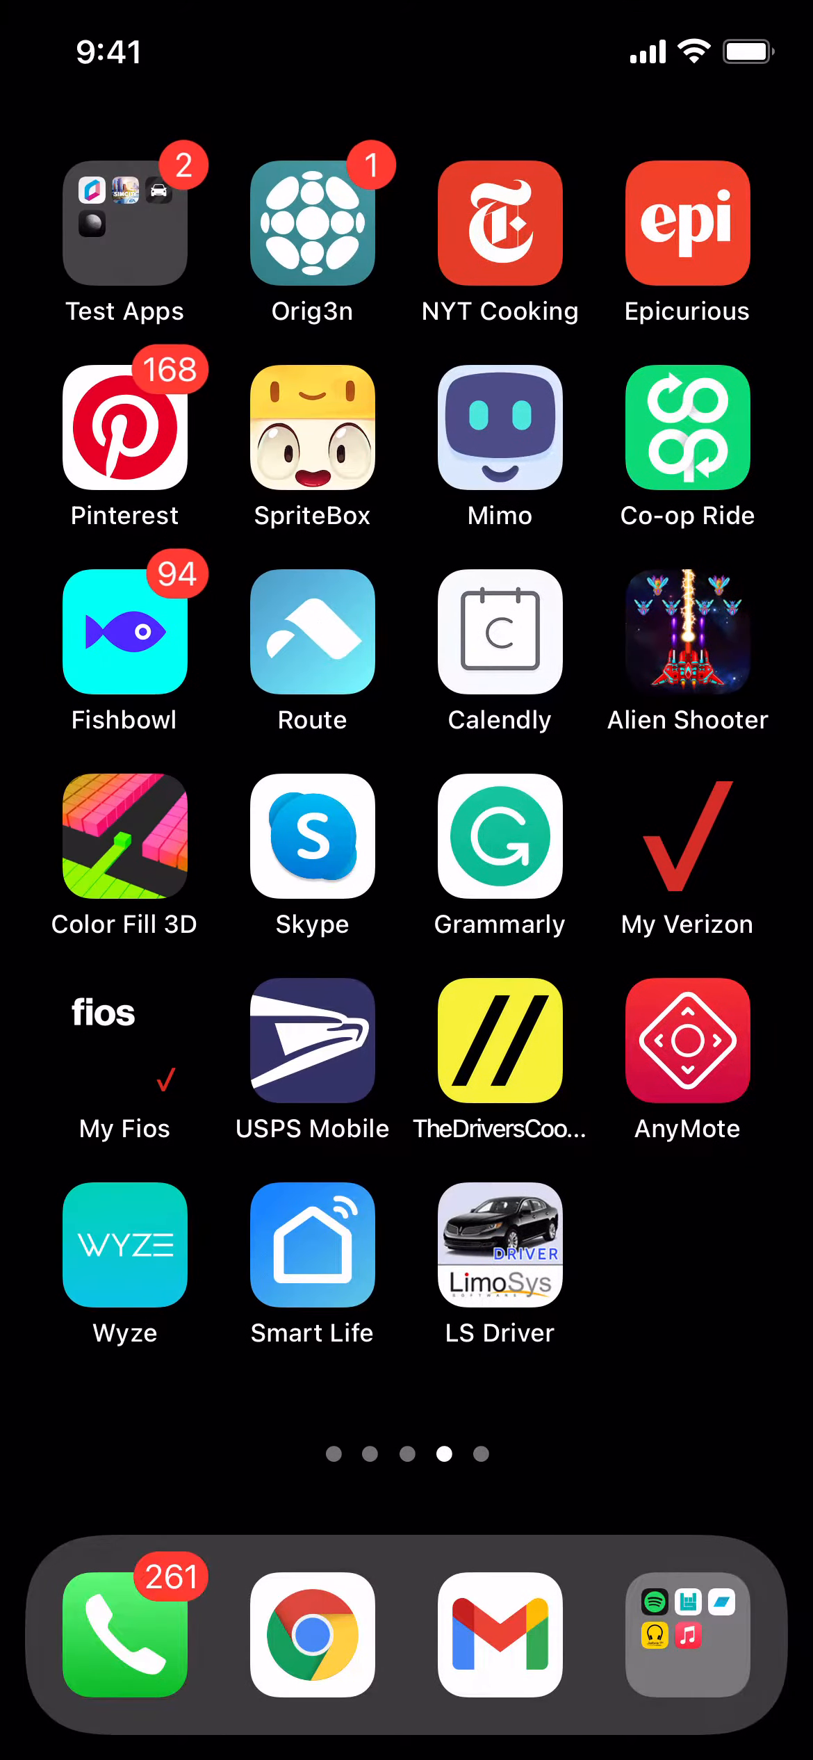
Launch LS Driver and cancel the Untrusted Enterprise Developer alert
click(499, 1245)
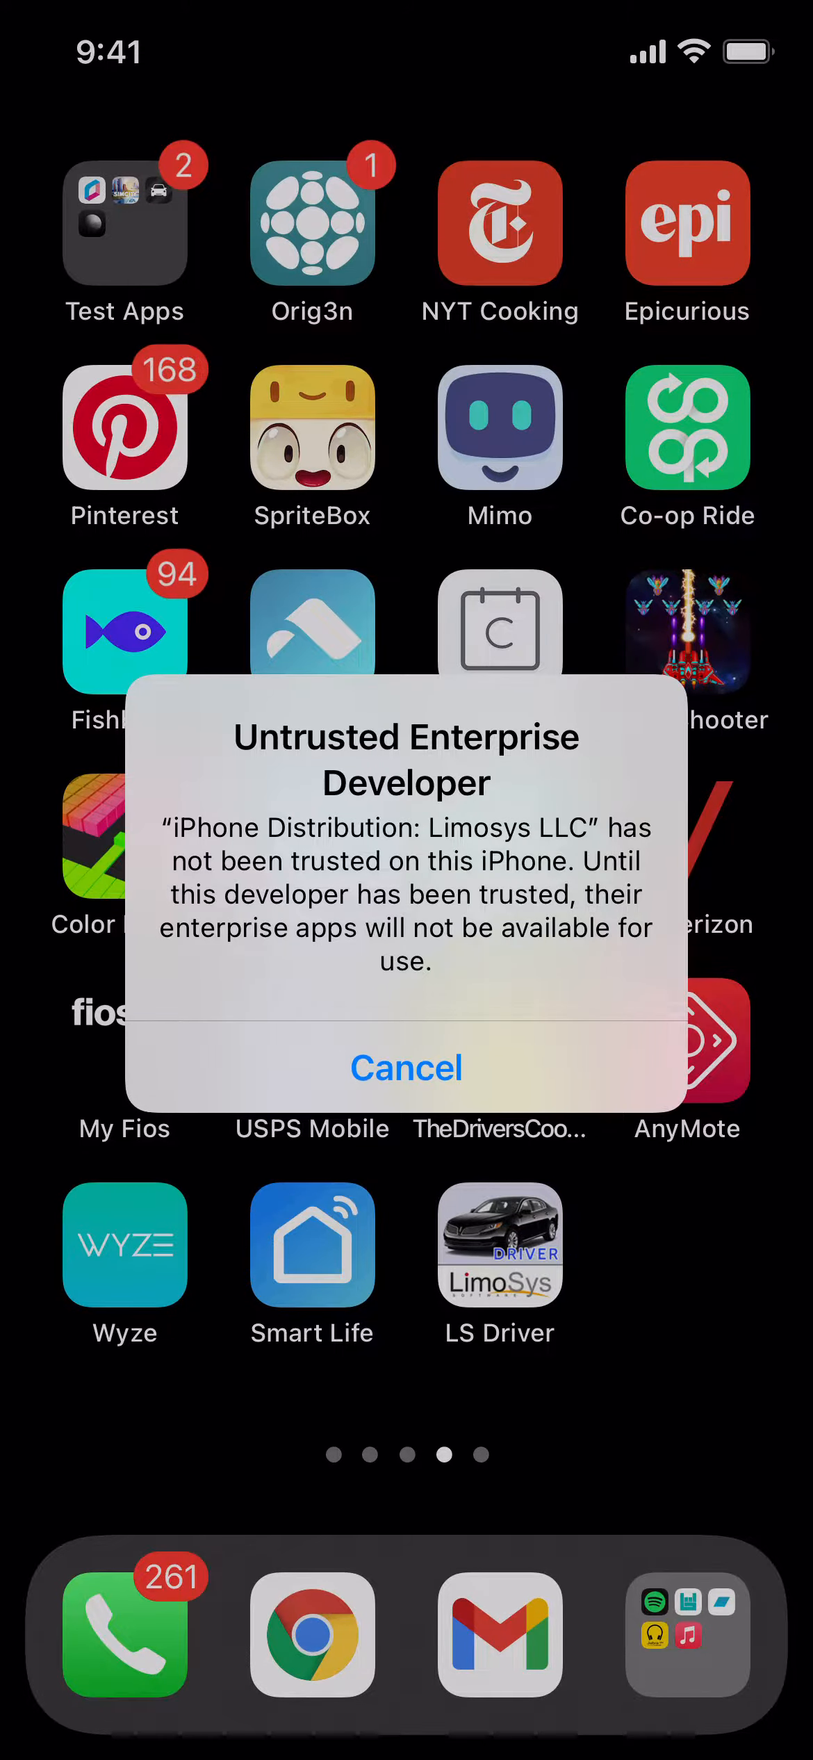
click(406, 1068)
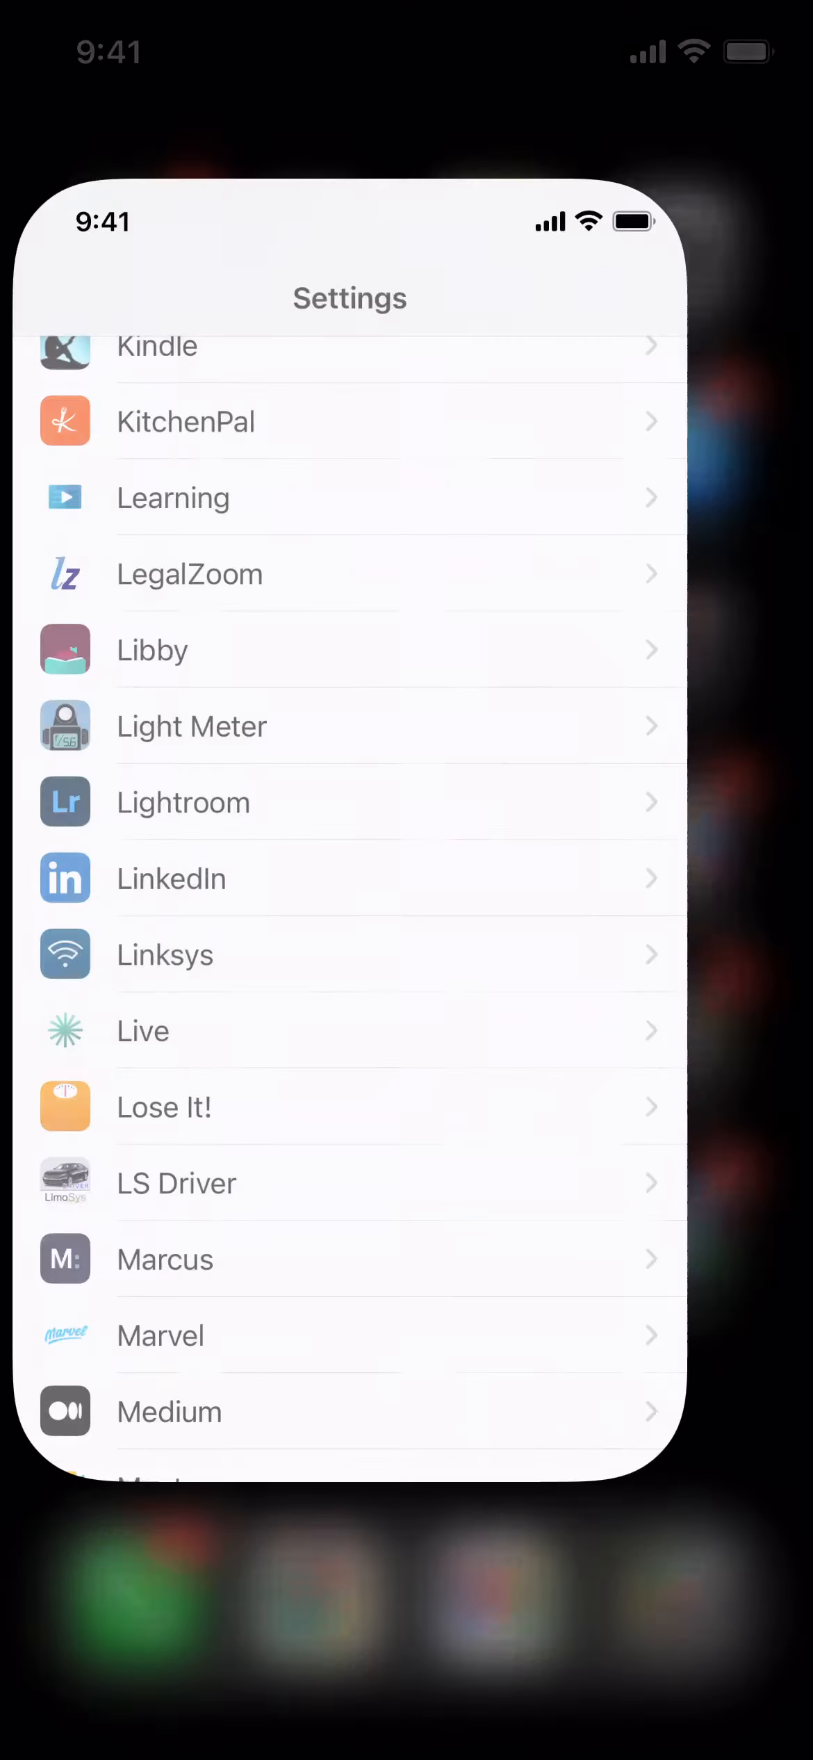
Trust Limosys LLC under General > Device Management so its apps can run
scroll(down, 3)
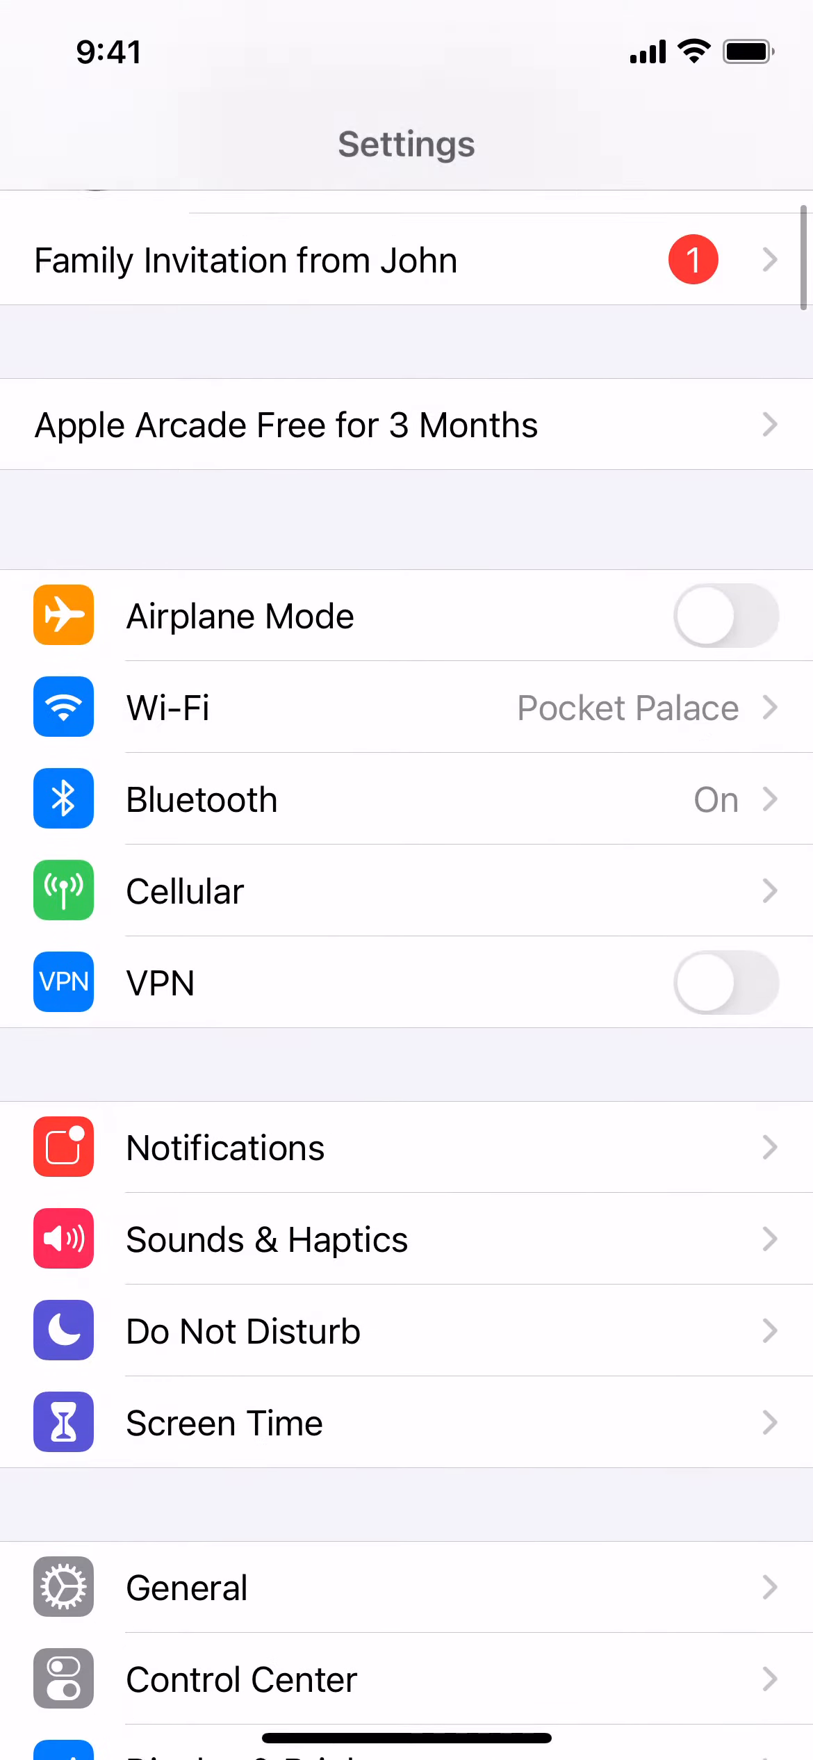
click(186, 1587)
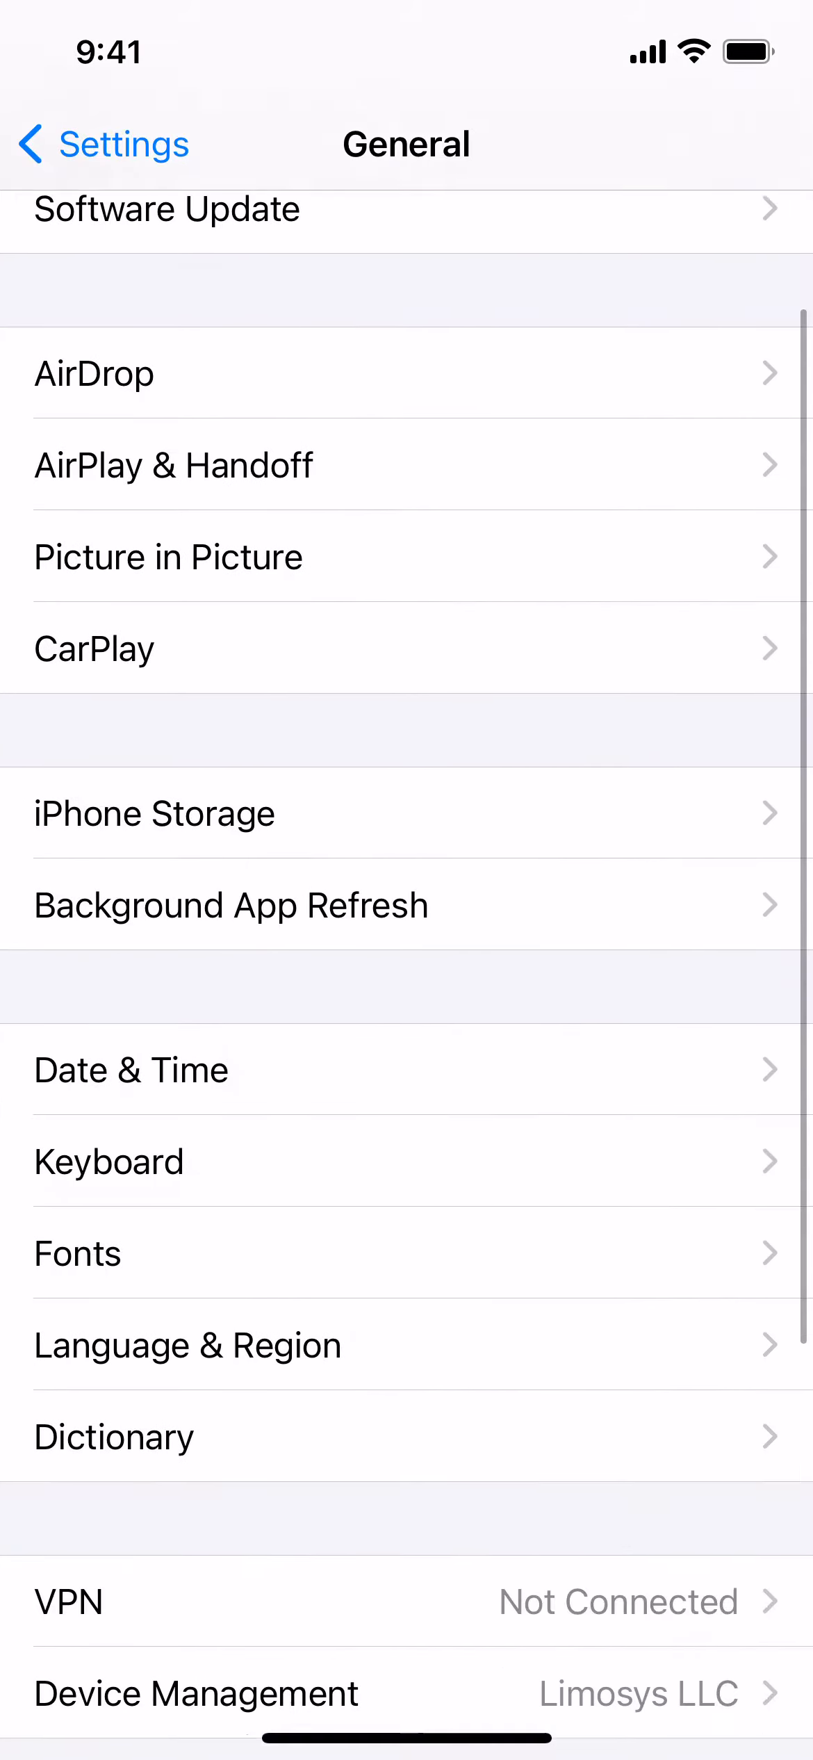
click(196, 1694)
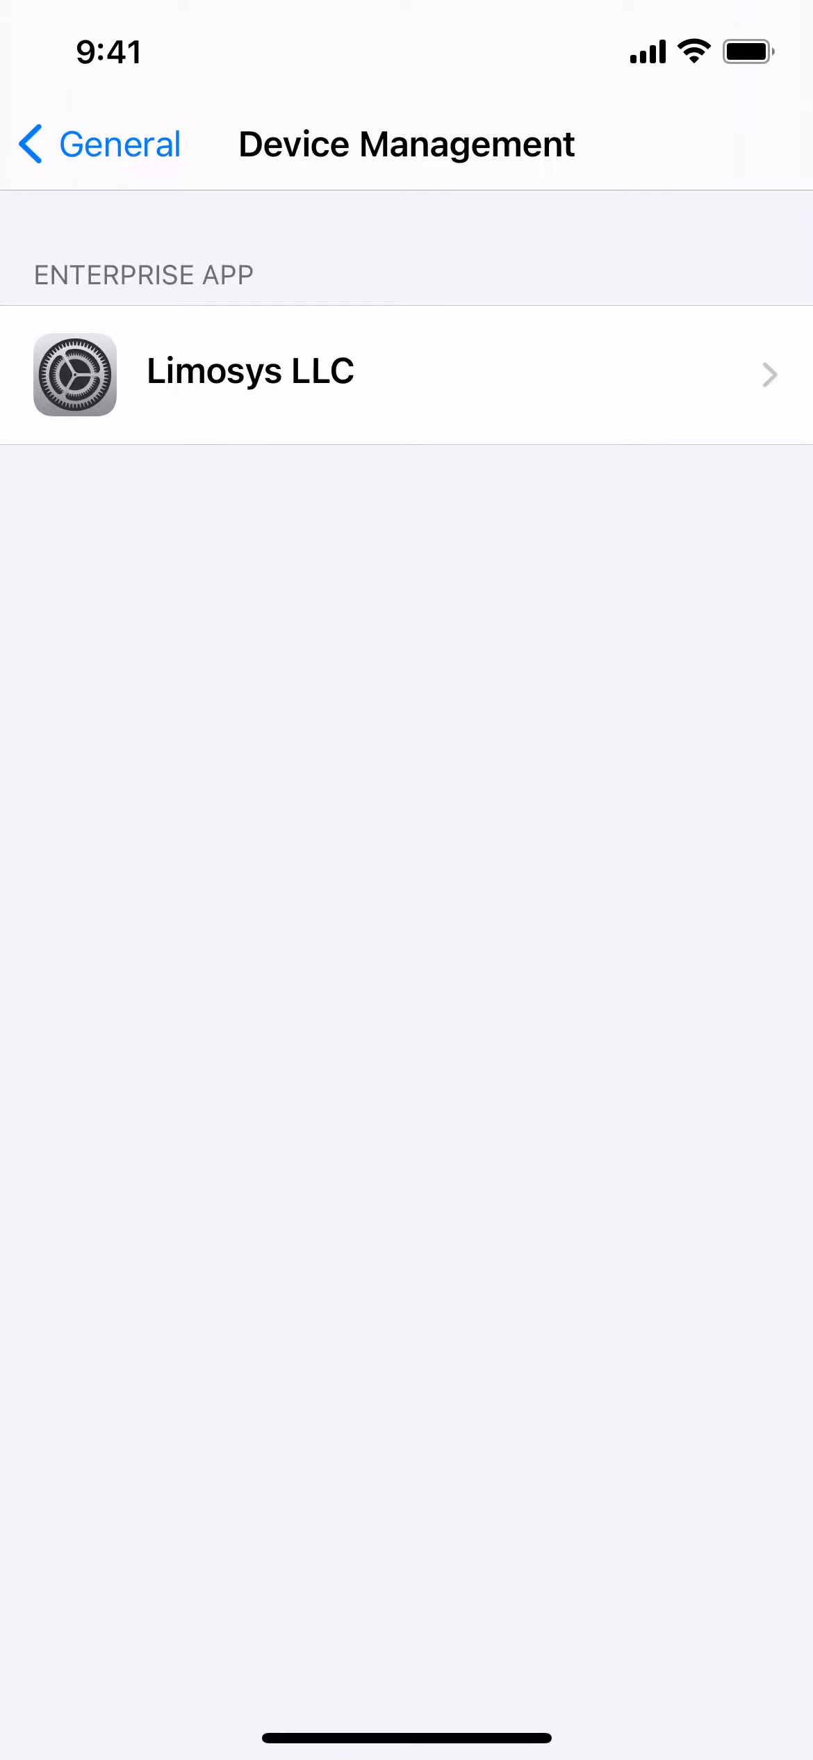
click(256, 371)
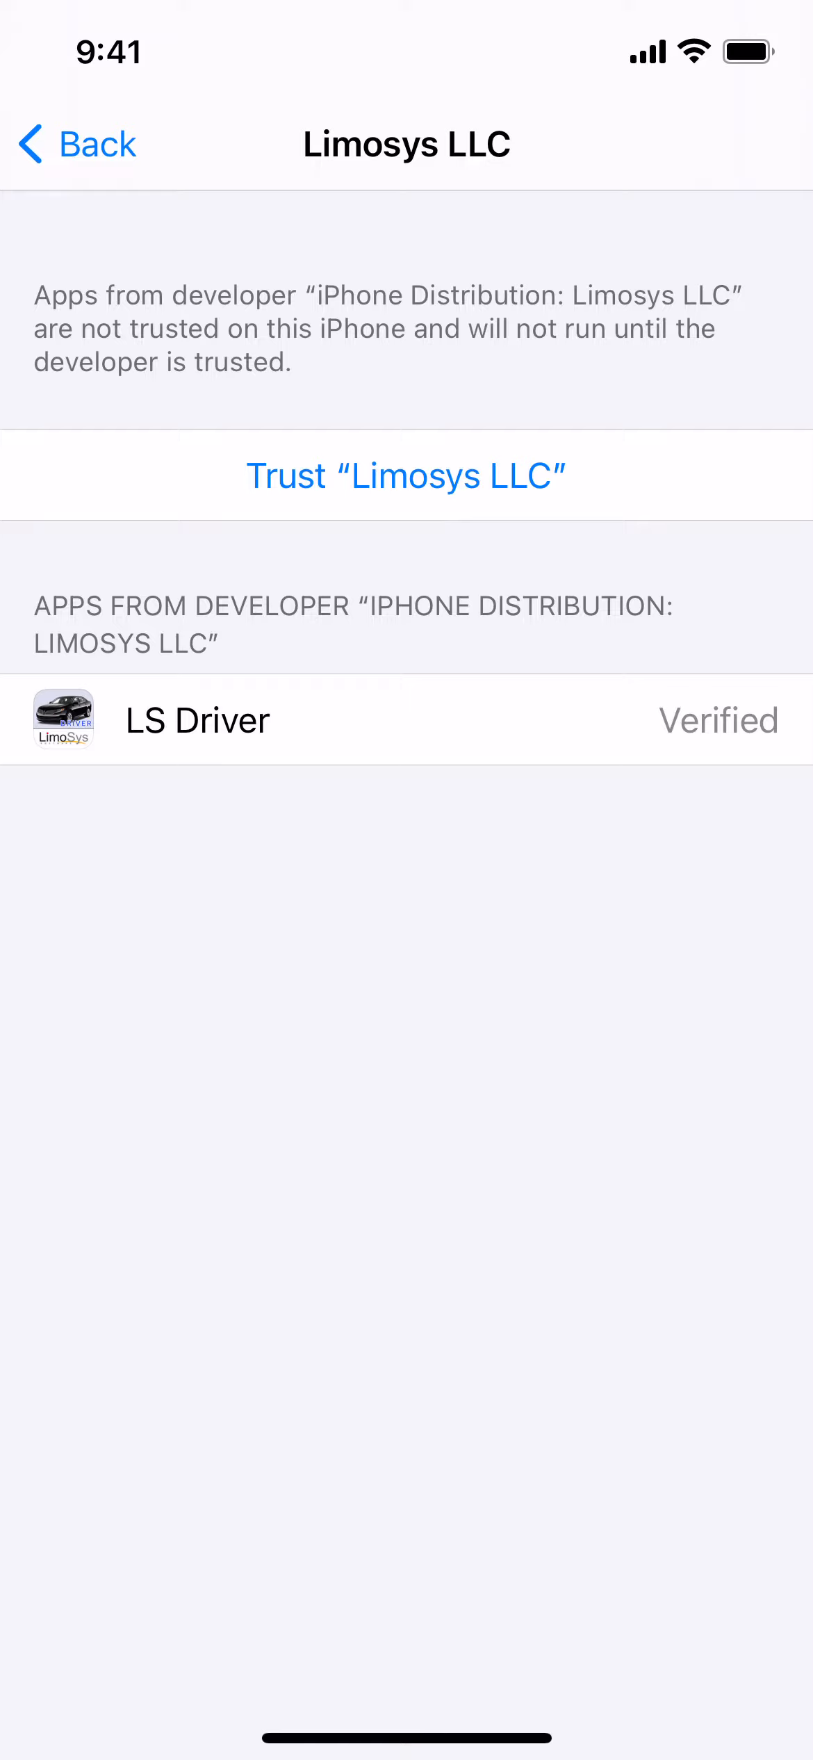
click(406, 476)
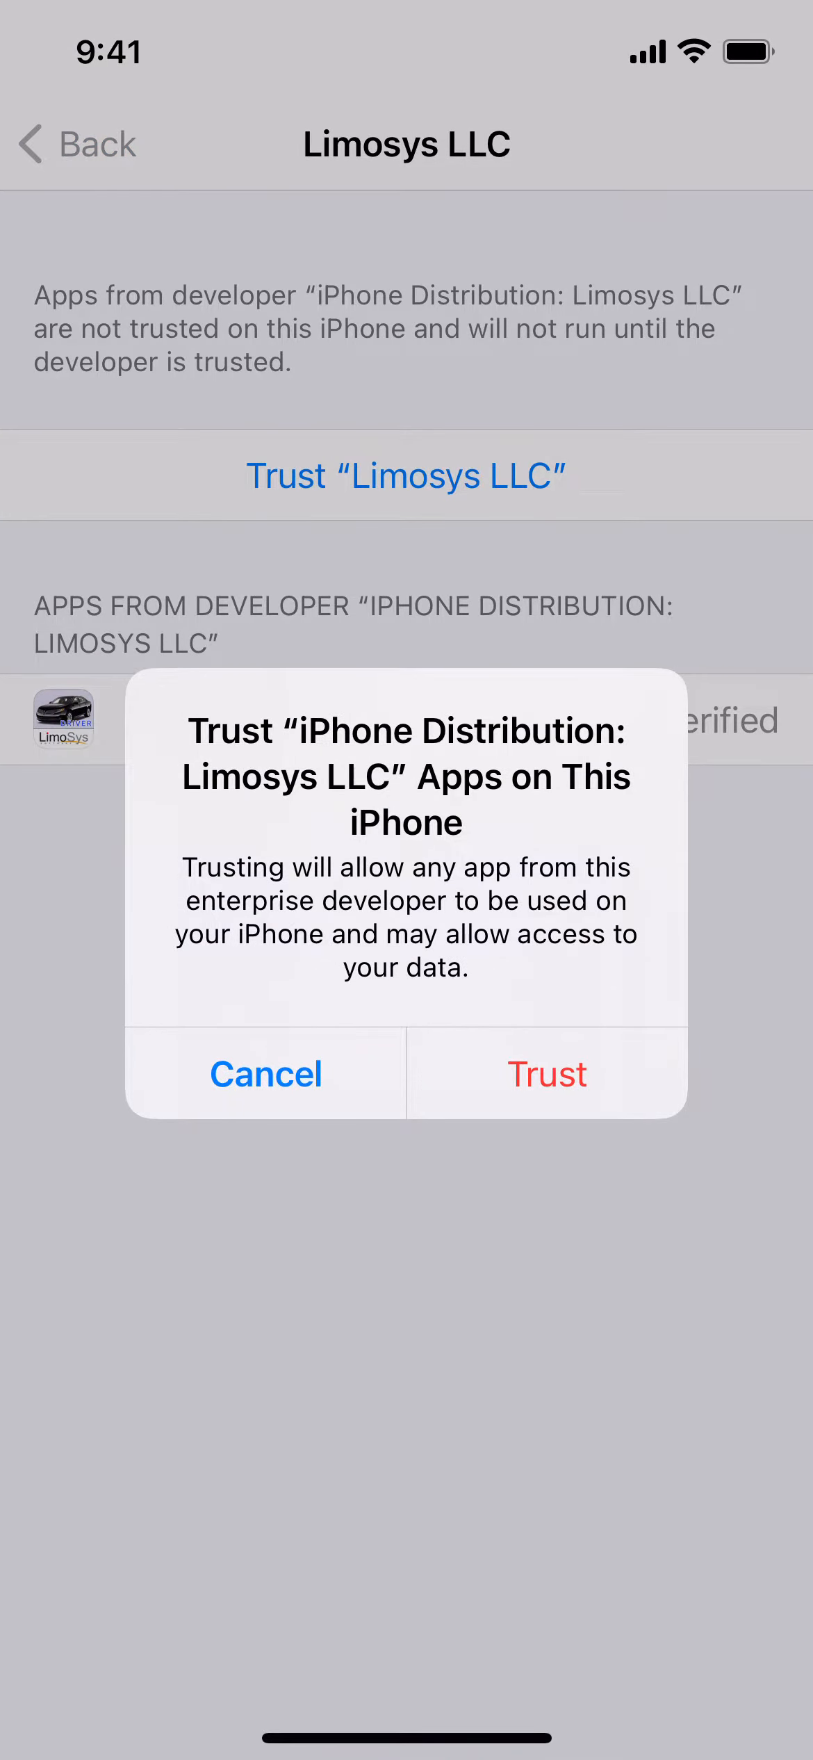
click(548, 1075)
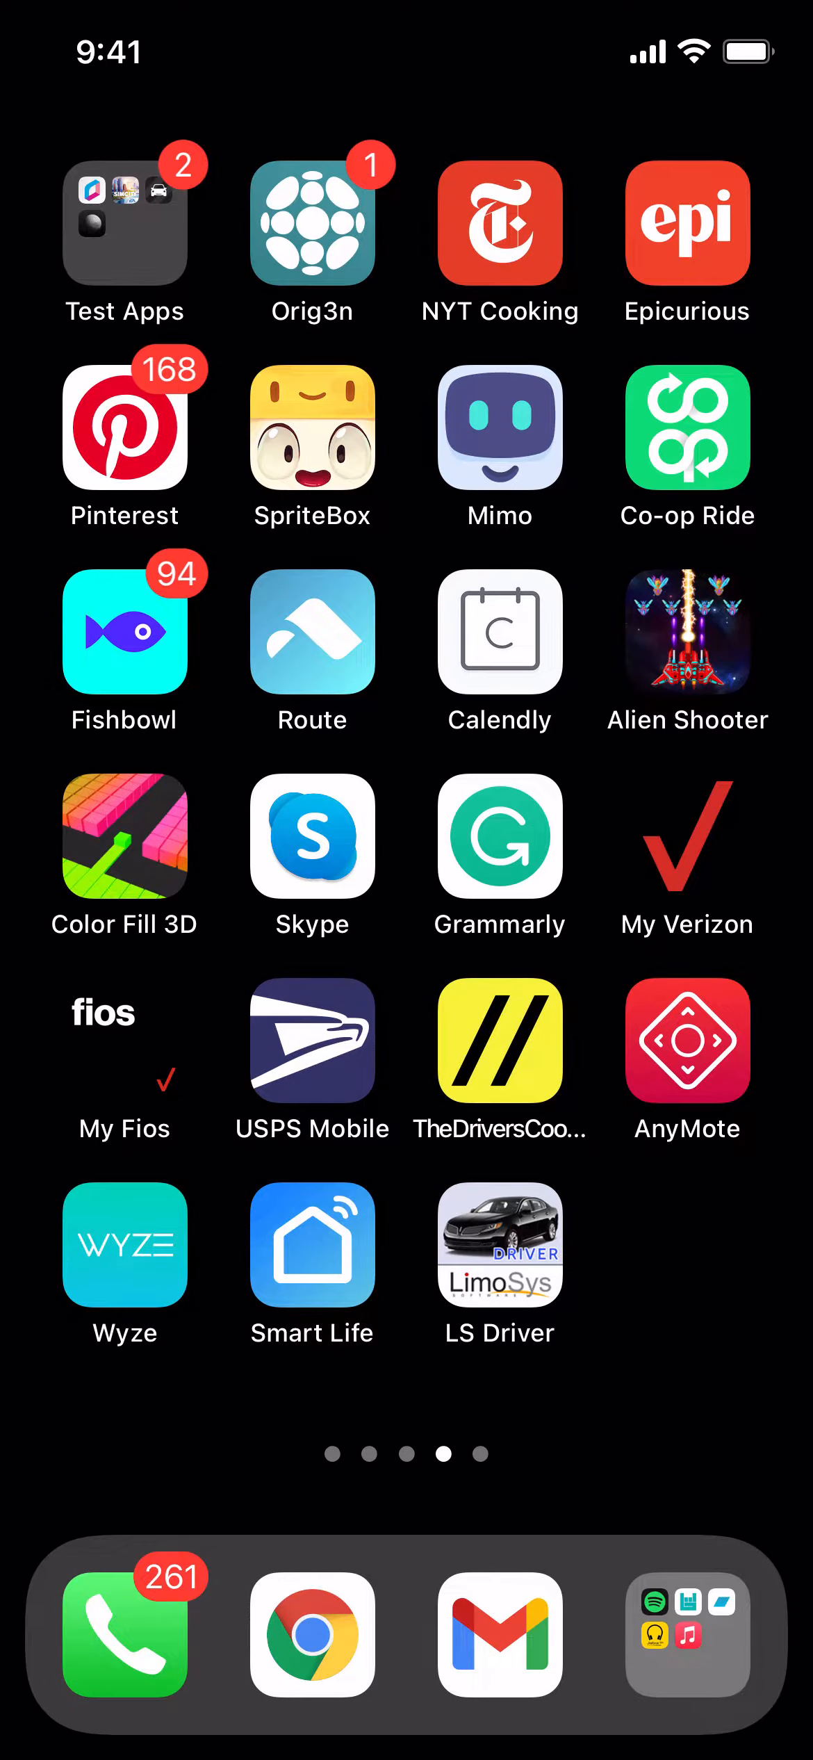
Launch LS Driver, grant microphone and notification access, and go to Settings from the GPS alert
click(501, 1245)
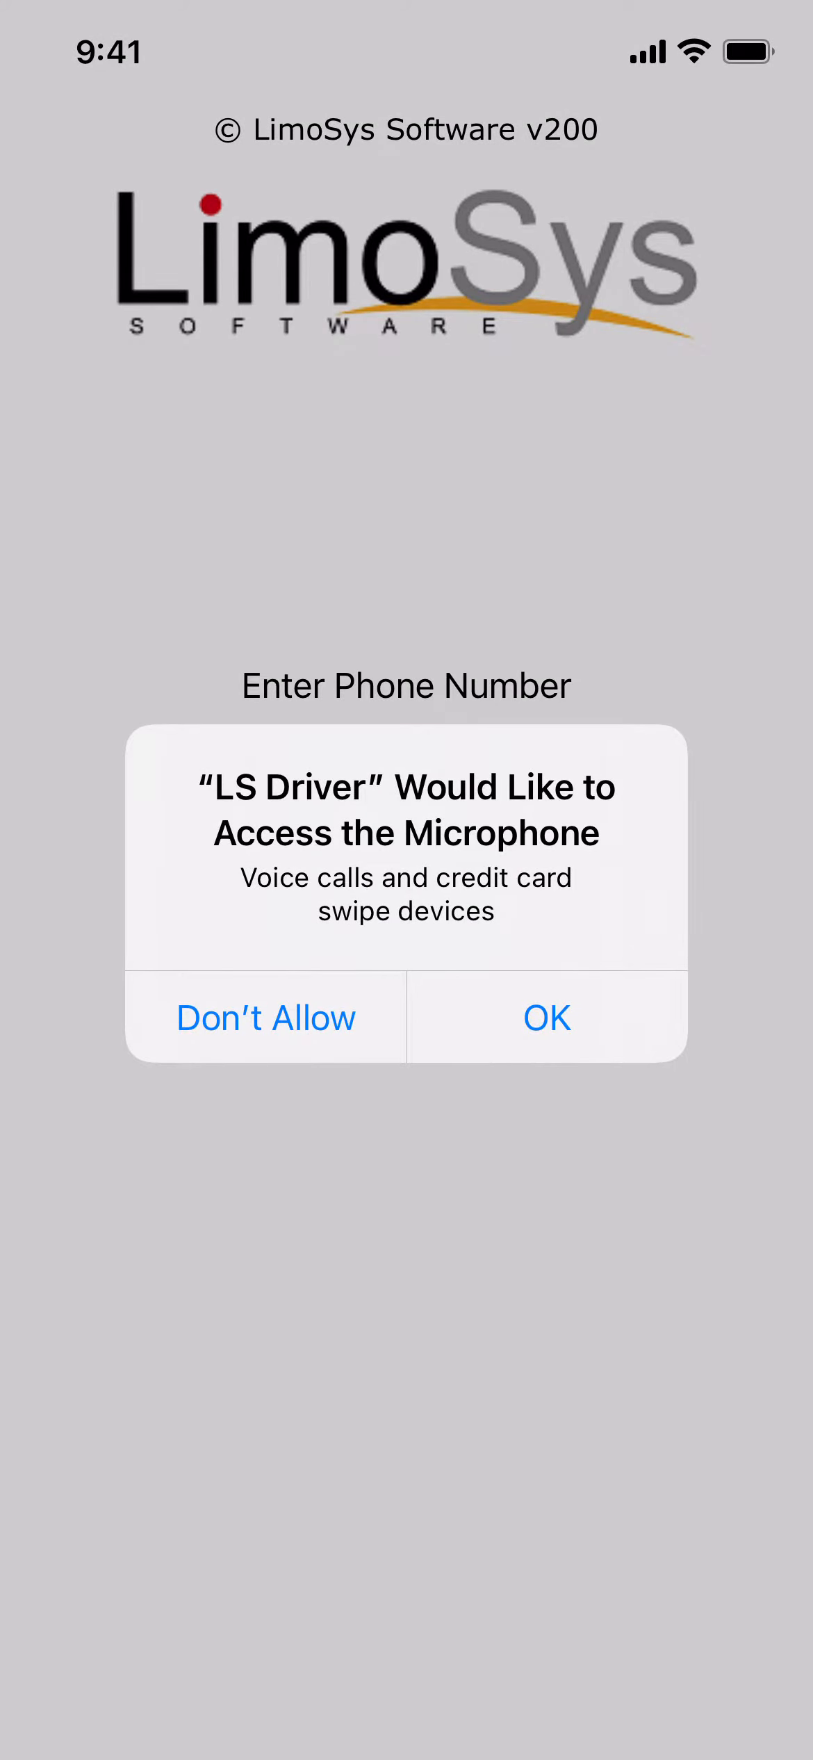
click(548, 1018)
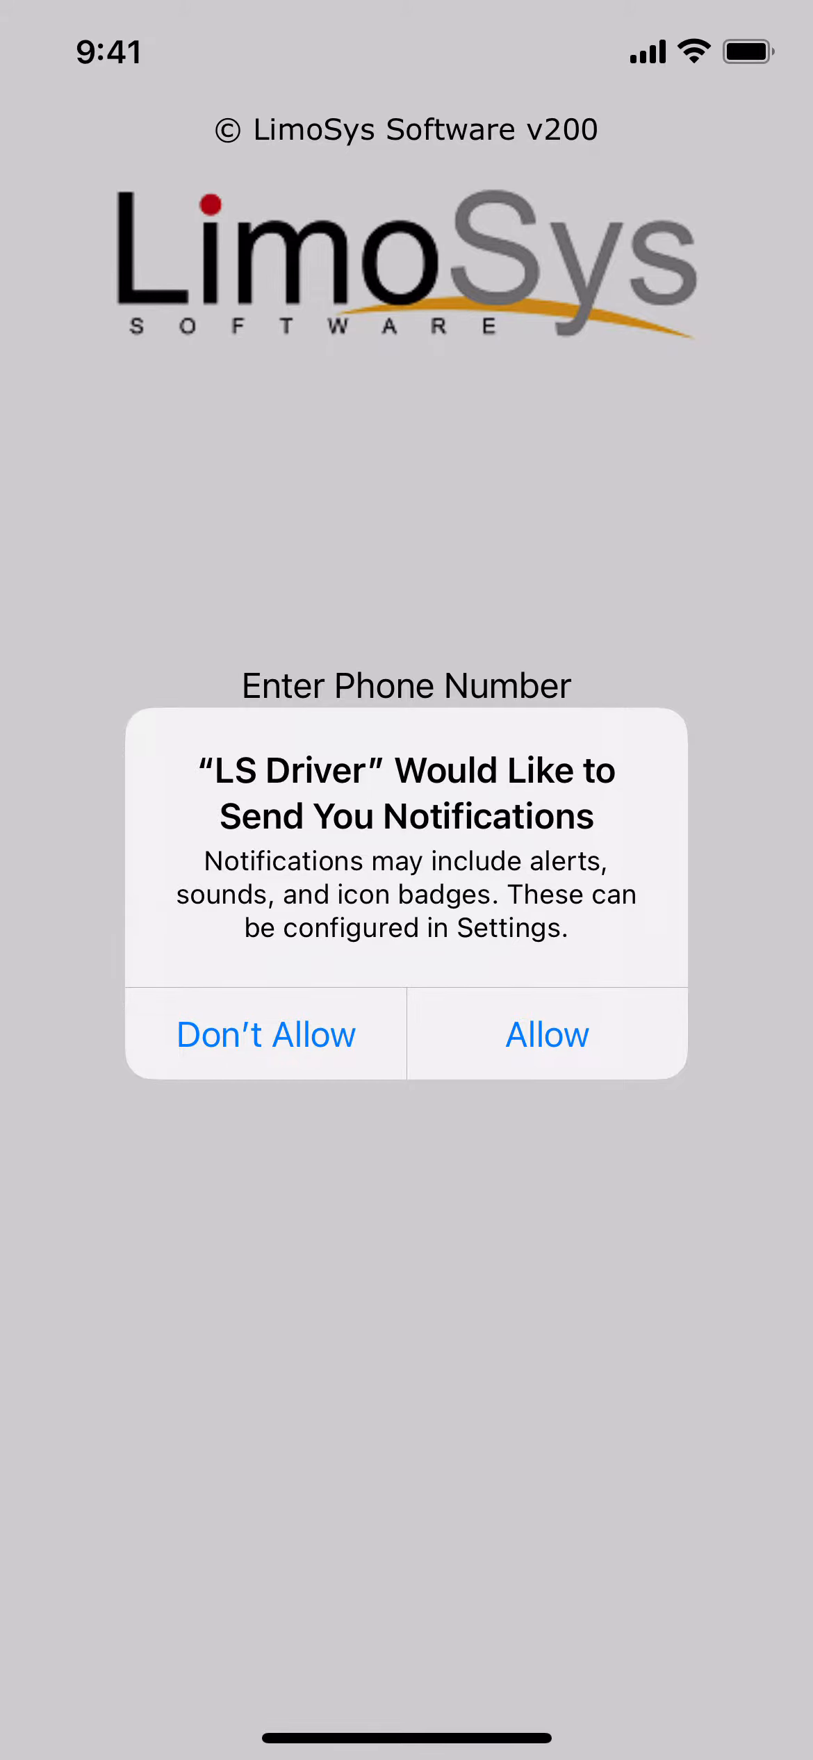
click(547, 1035)
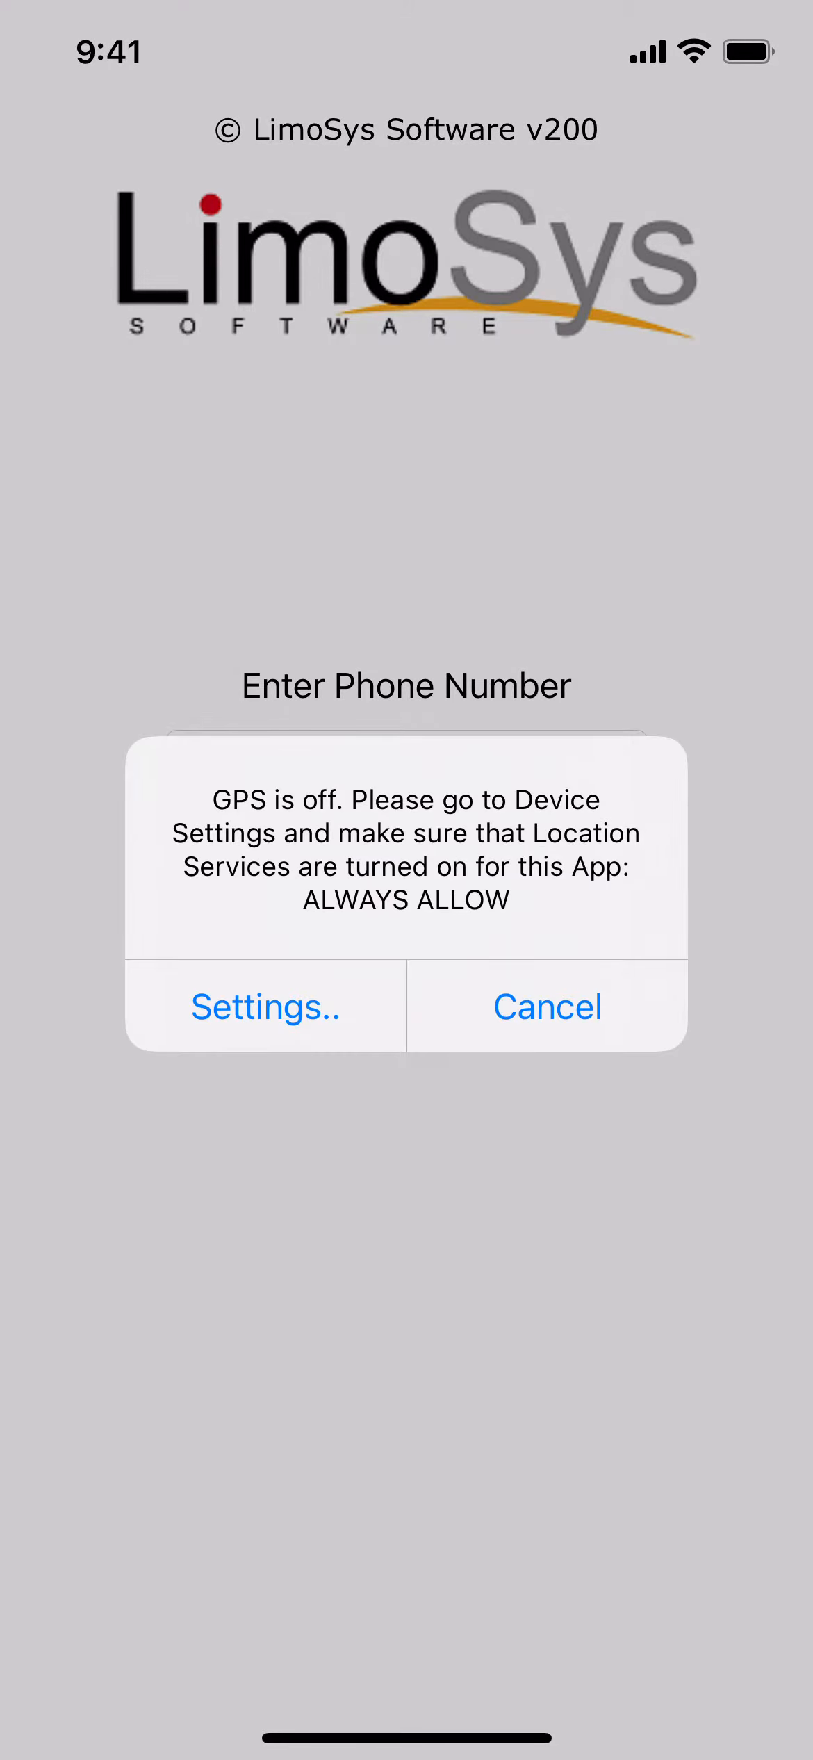
click(265, 1006)
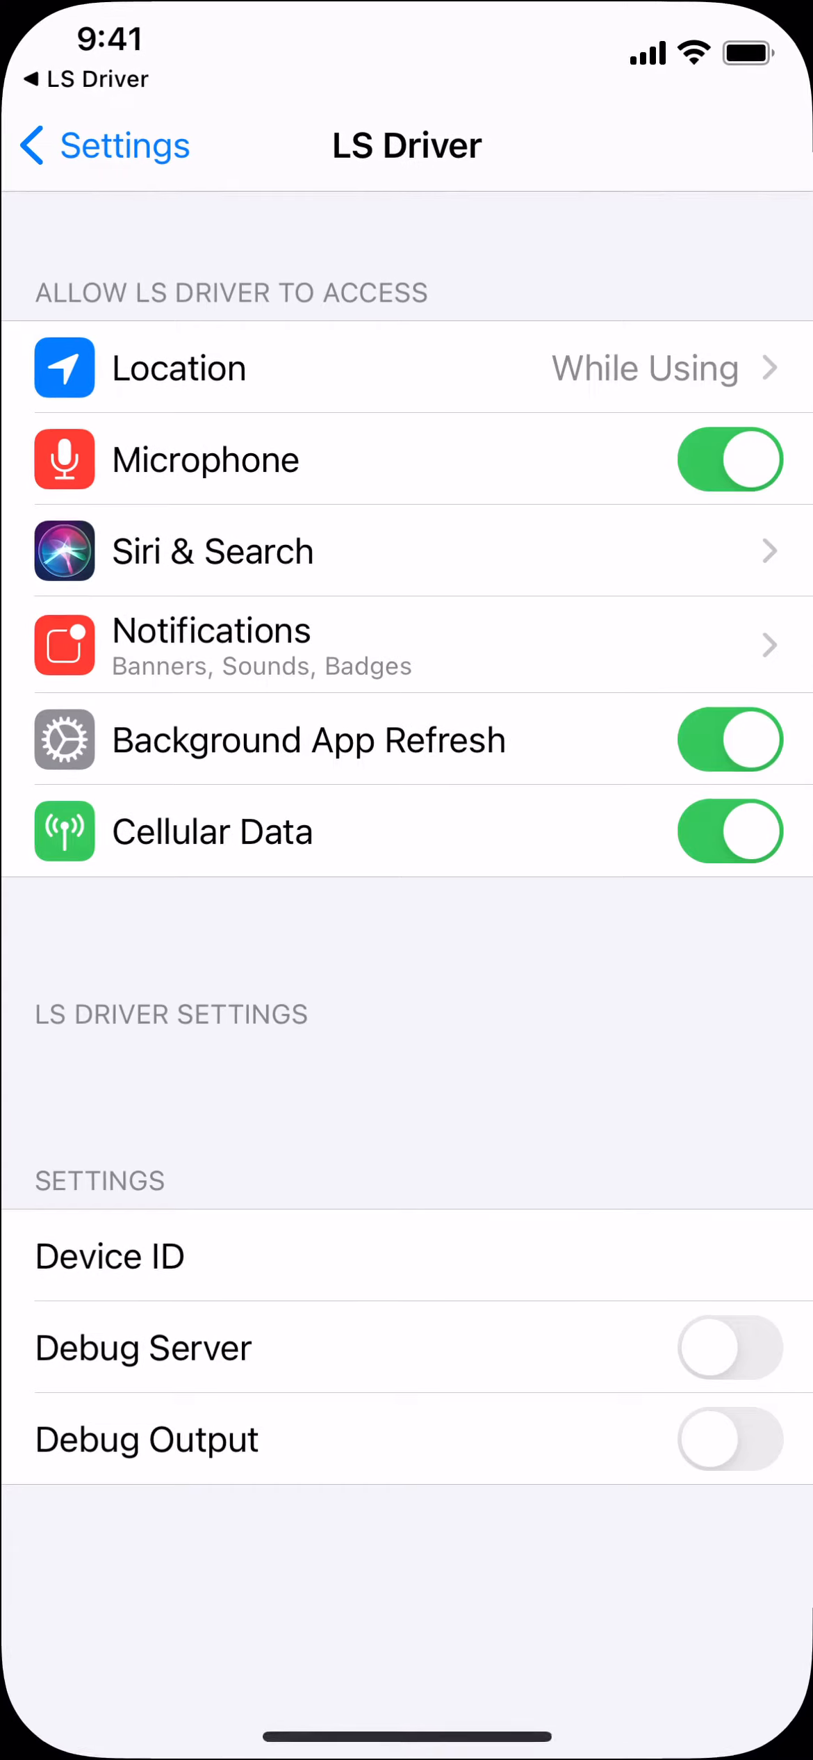
Set LS Driver's Location access to Always and respond to the repeated GPS alert
click(197, 368)
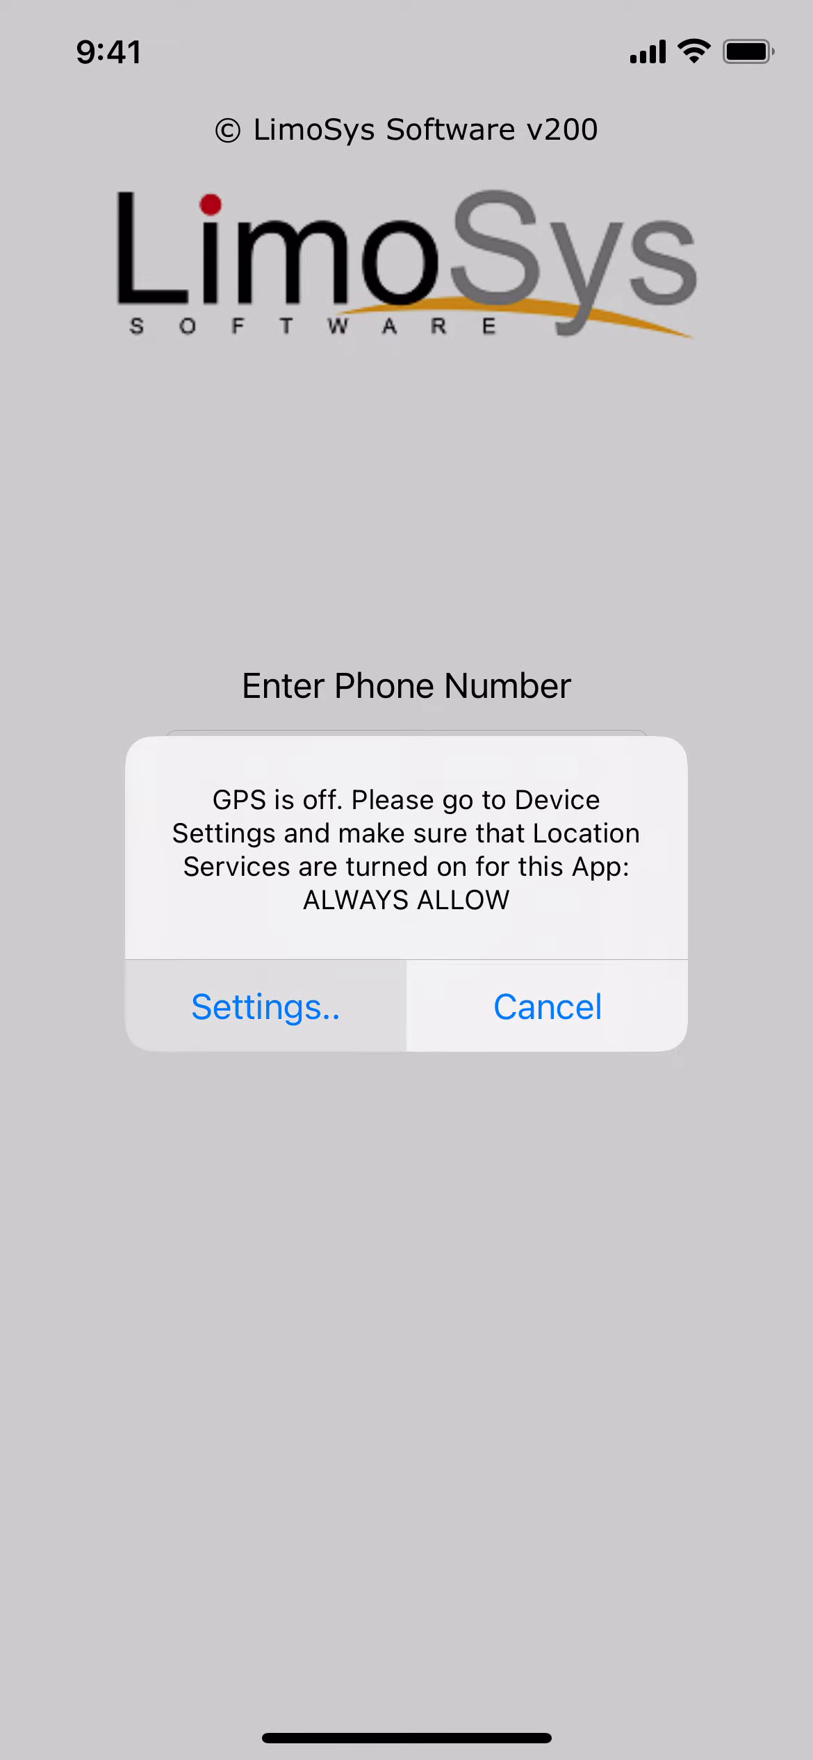
click(264, 1006)
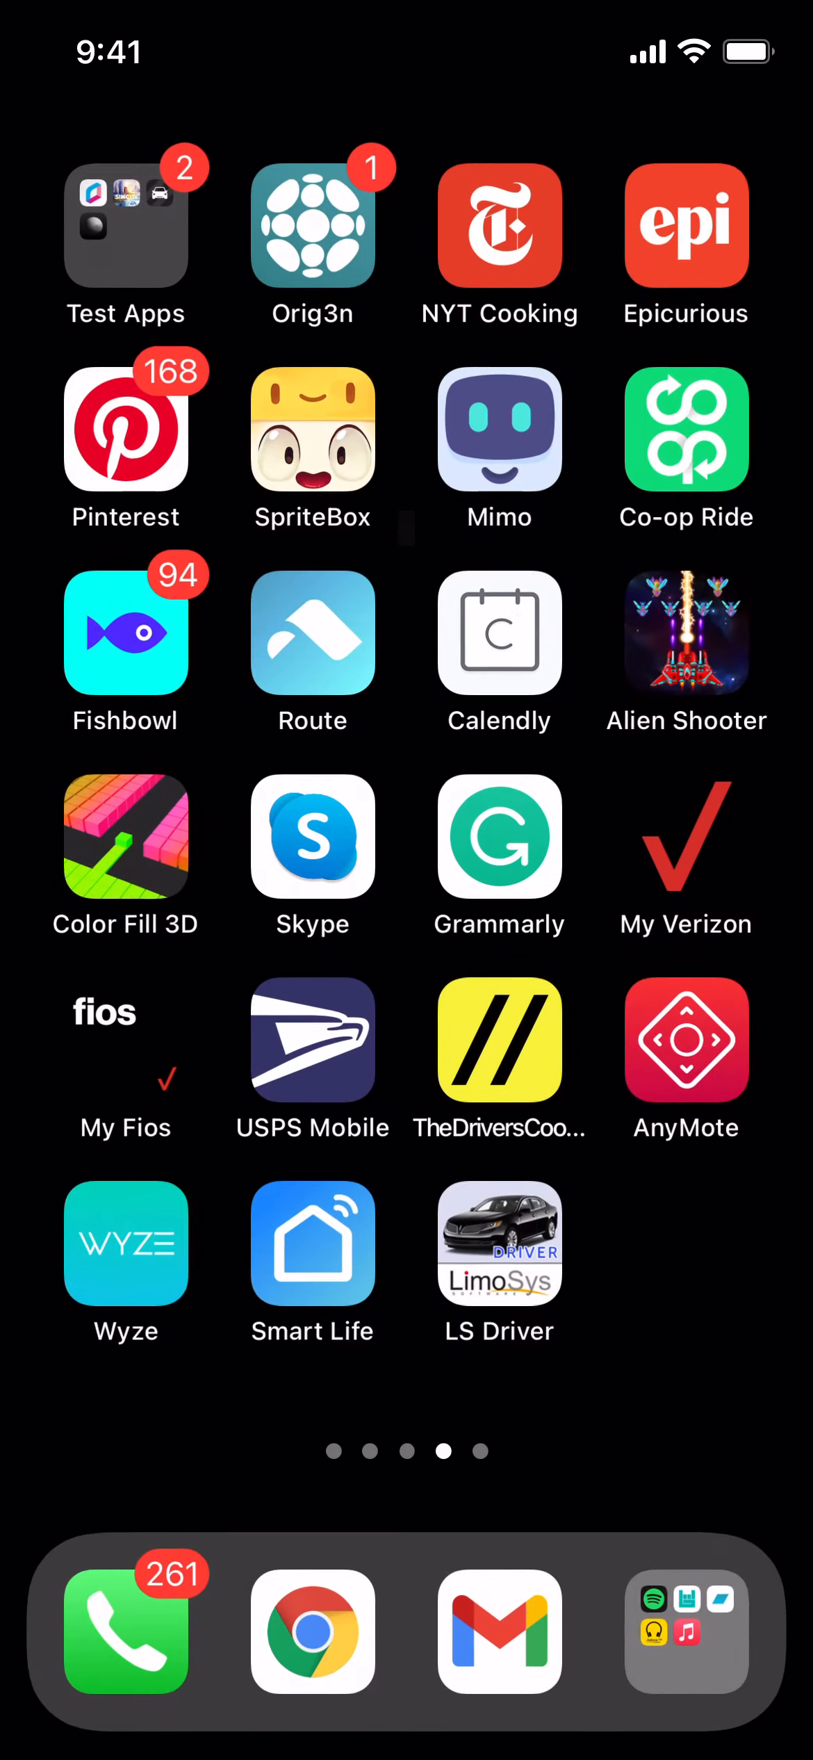
click(499, 1244)
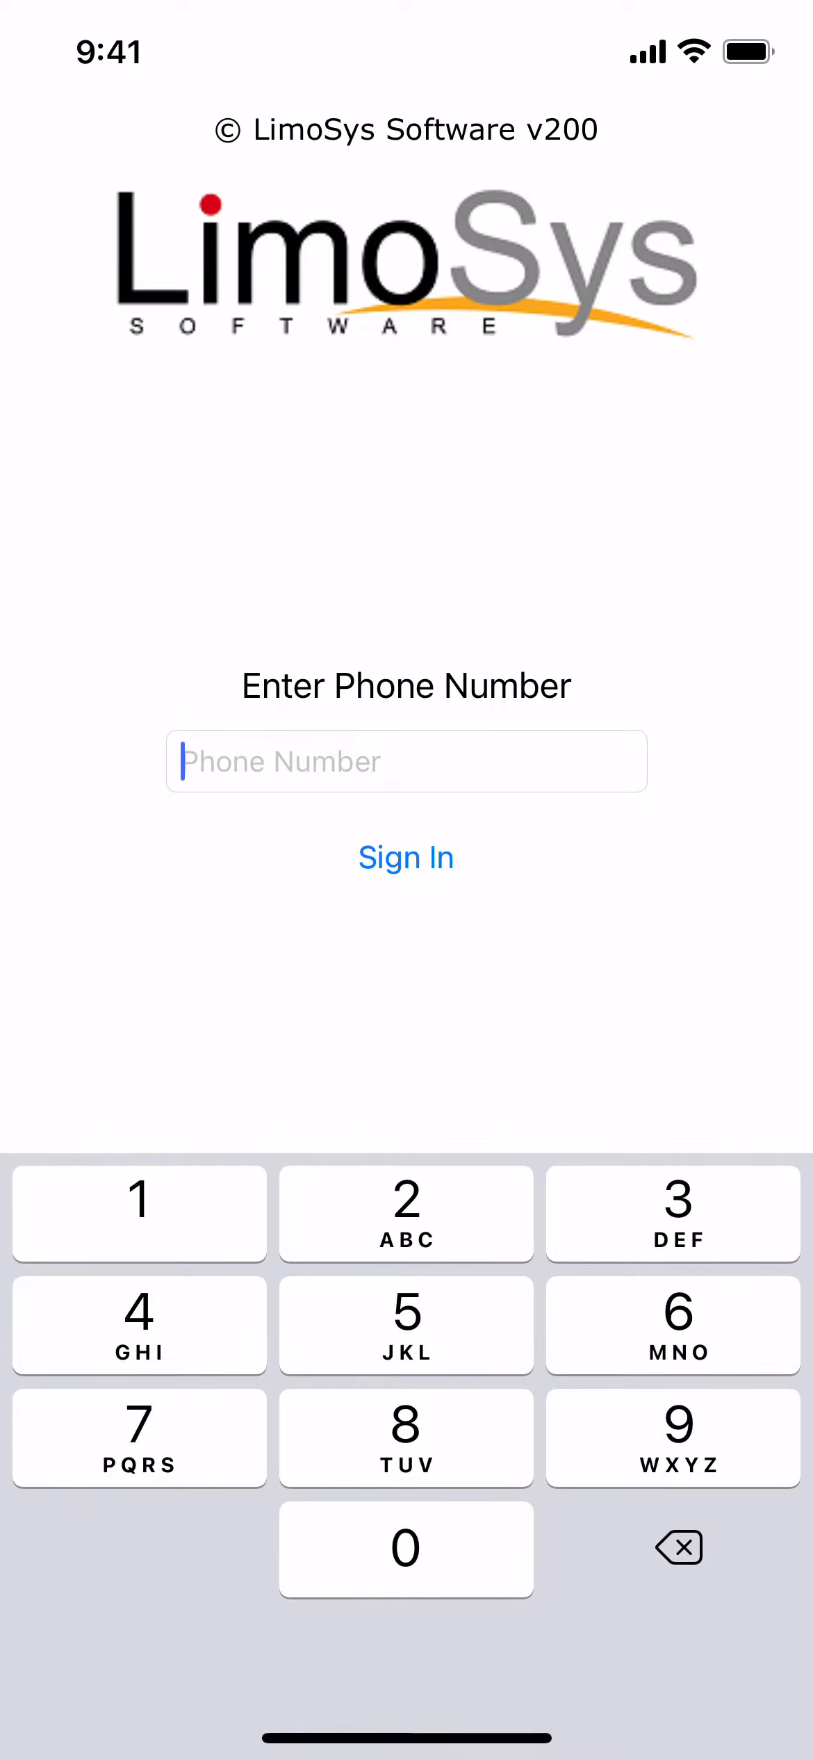
text(+1 (347) 987-9978)
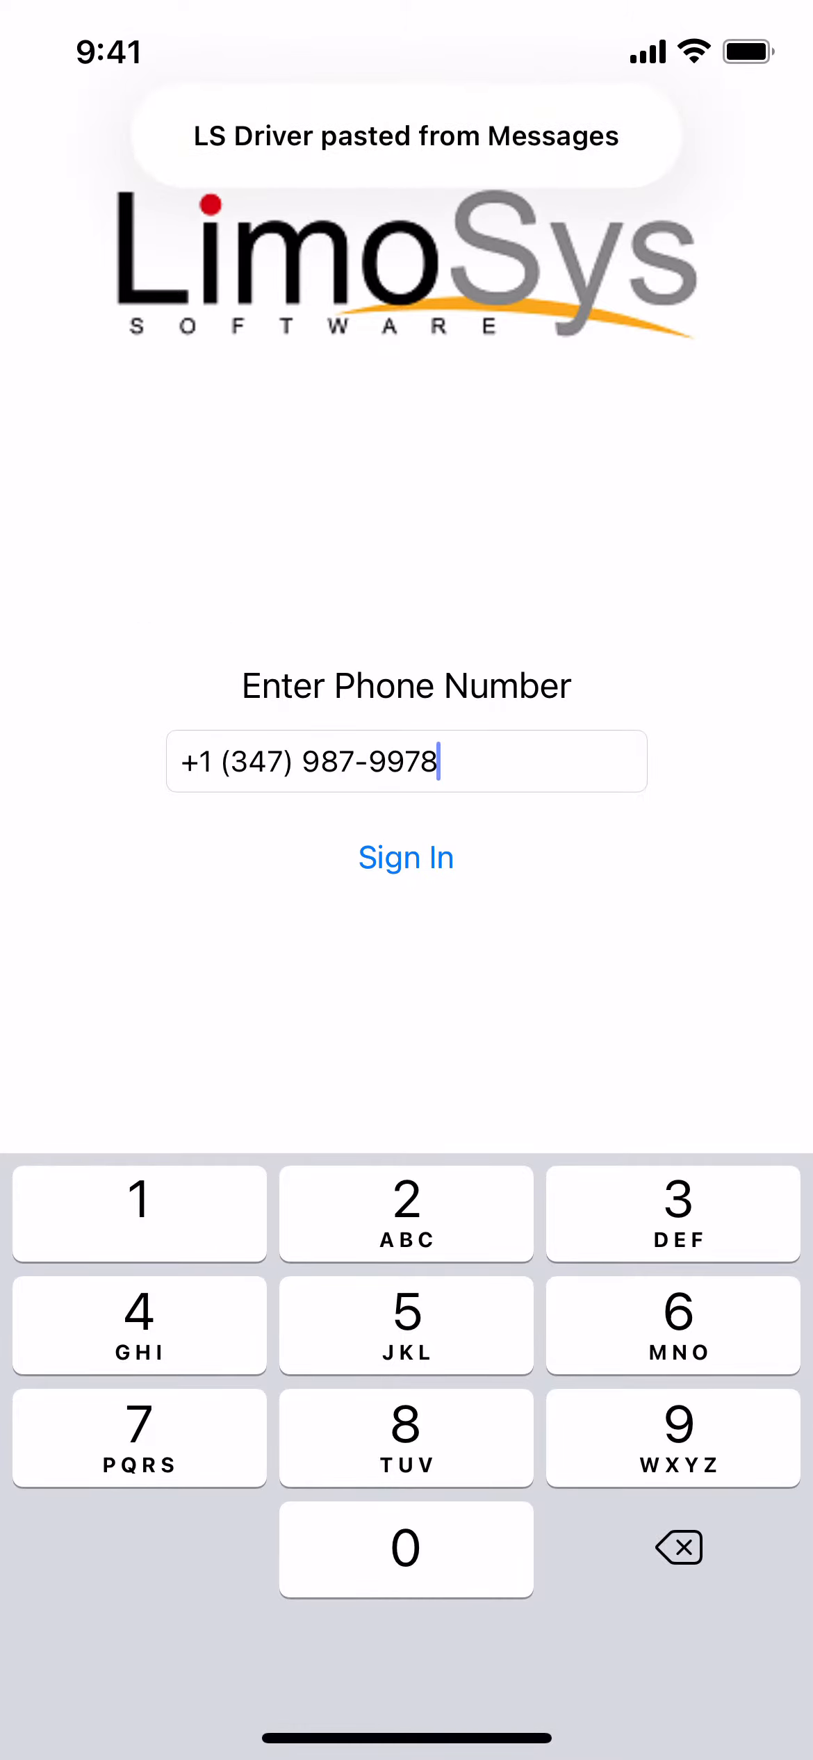
click(406, 857)
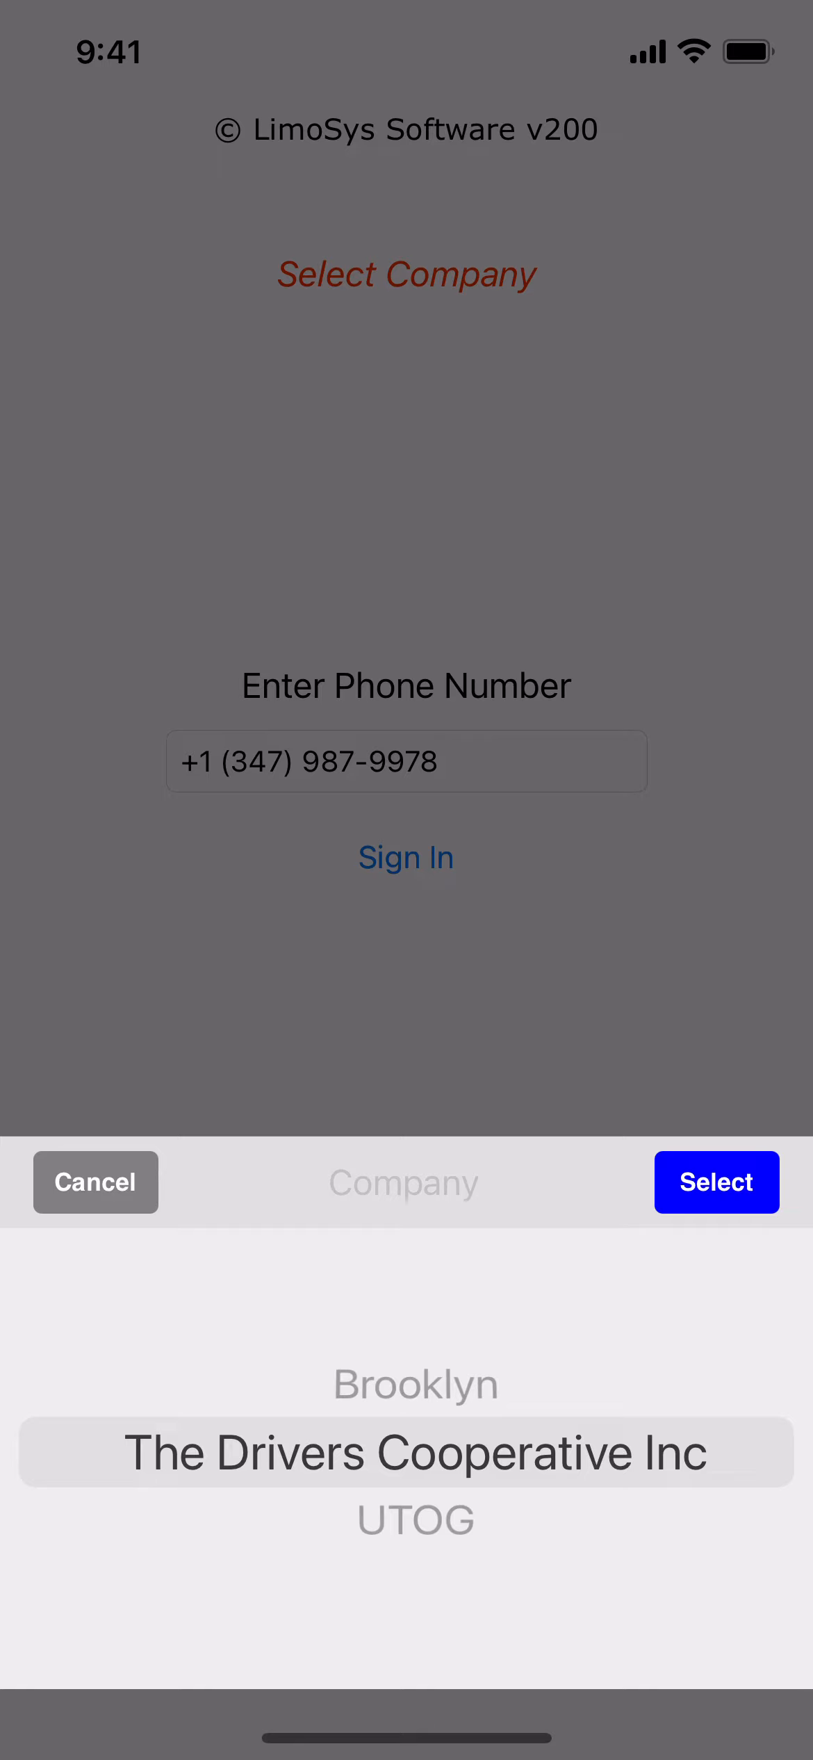
click(717, 1183)
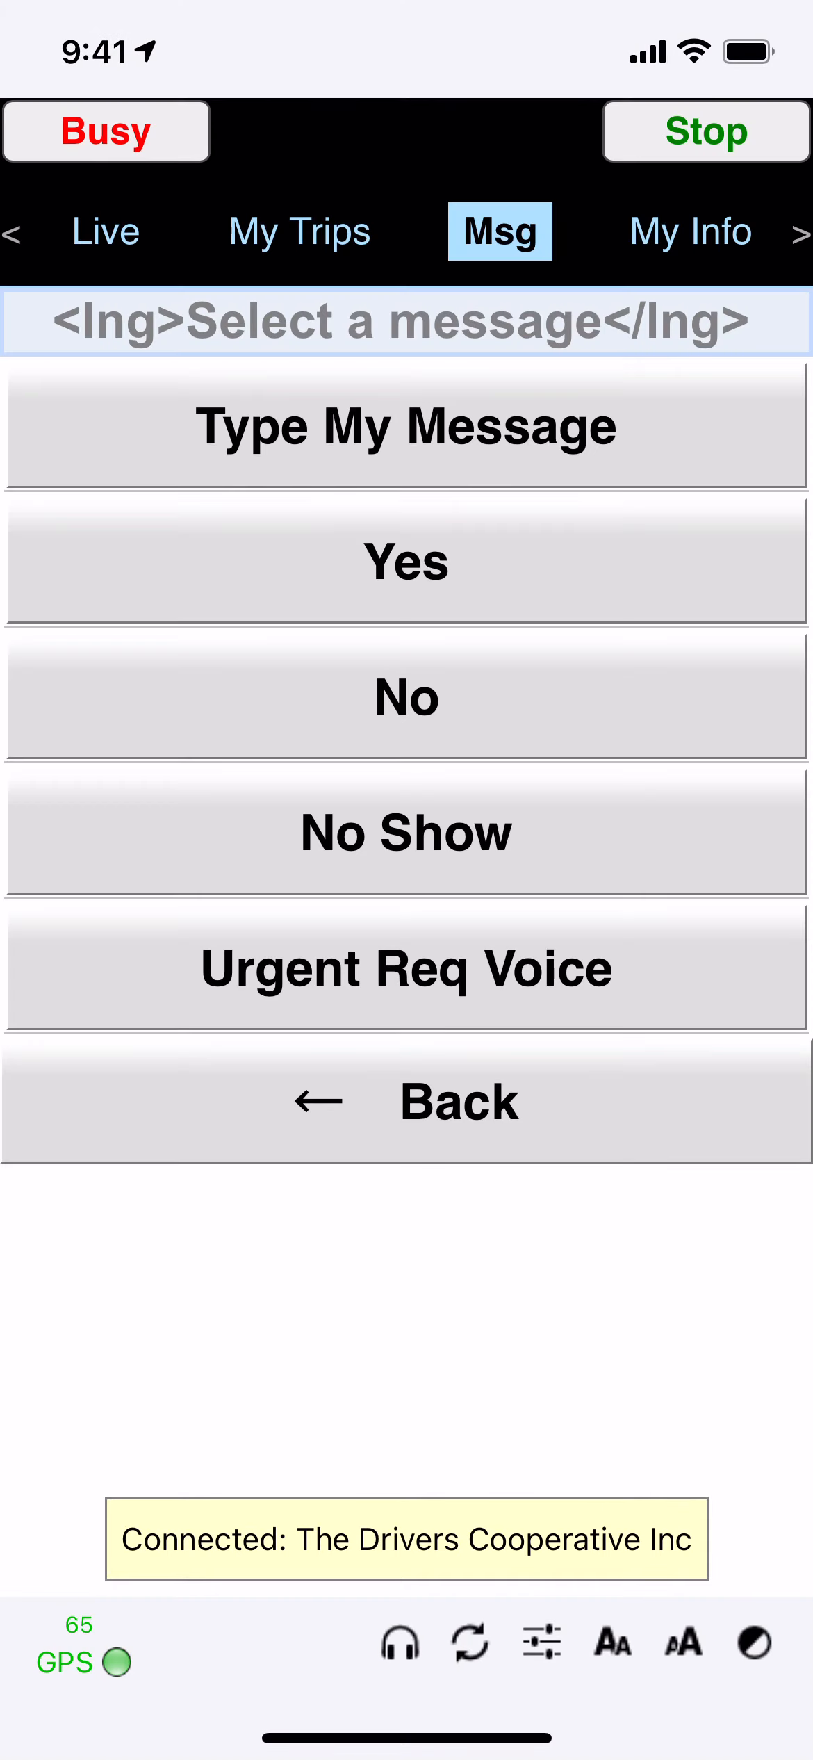